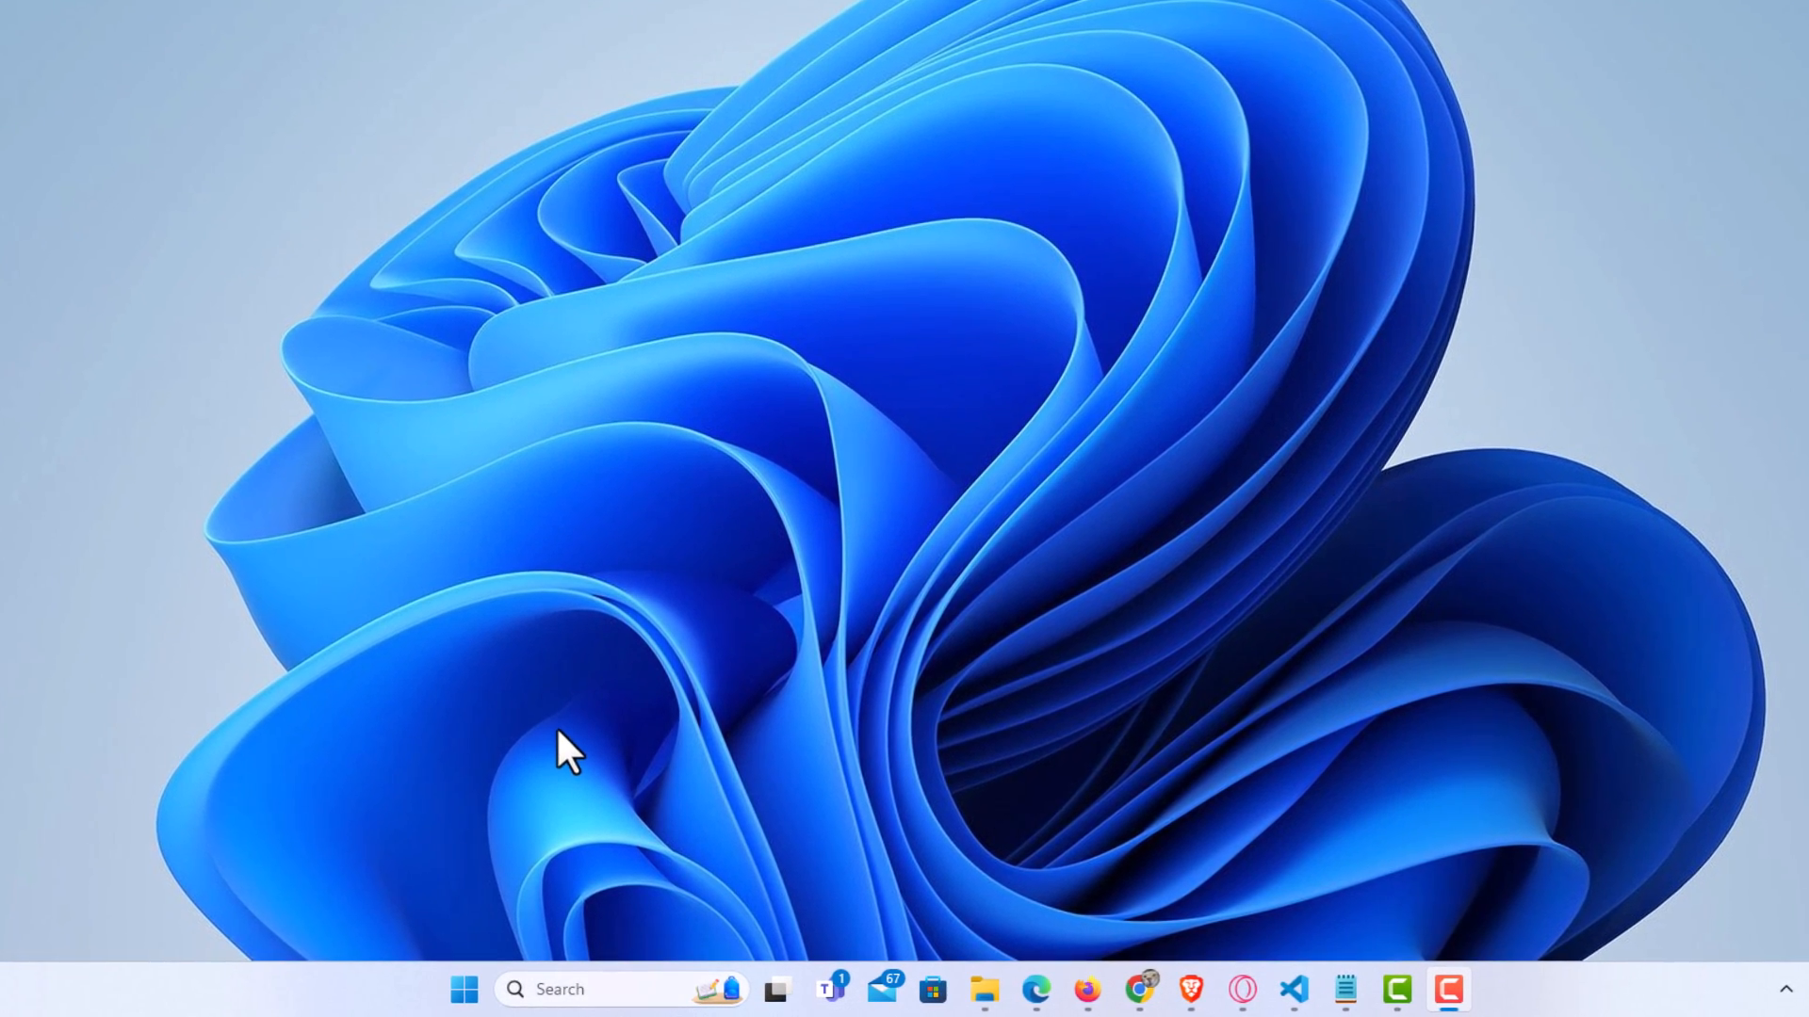
# Search the taskbar for 'cmd' so Command Prompt shows as the best match.
pyautogui.click(618, 989)
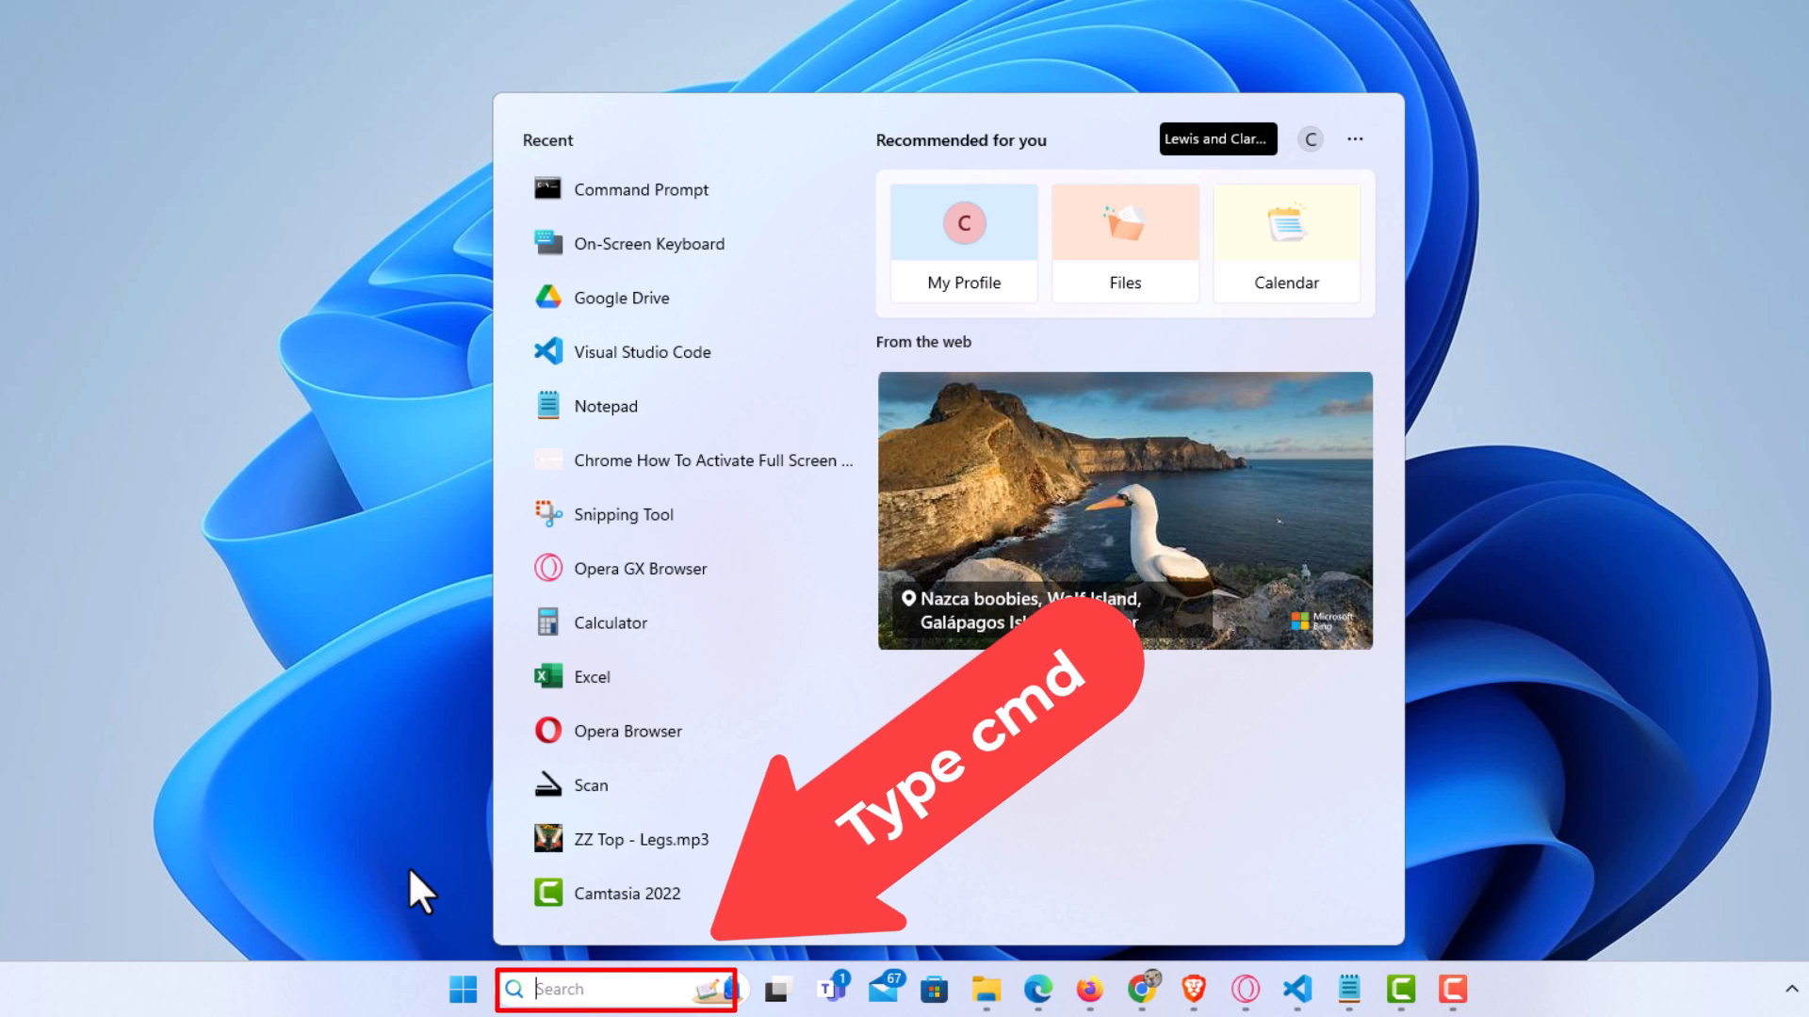
pyautogui.write('cmd')
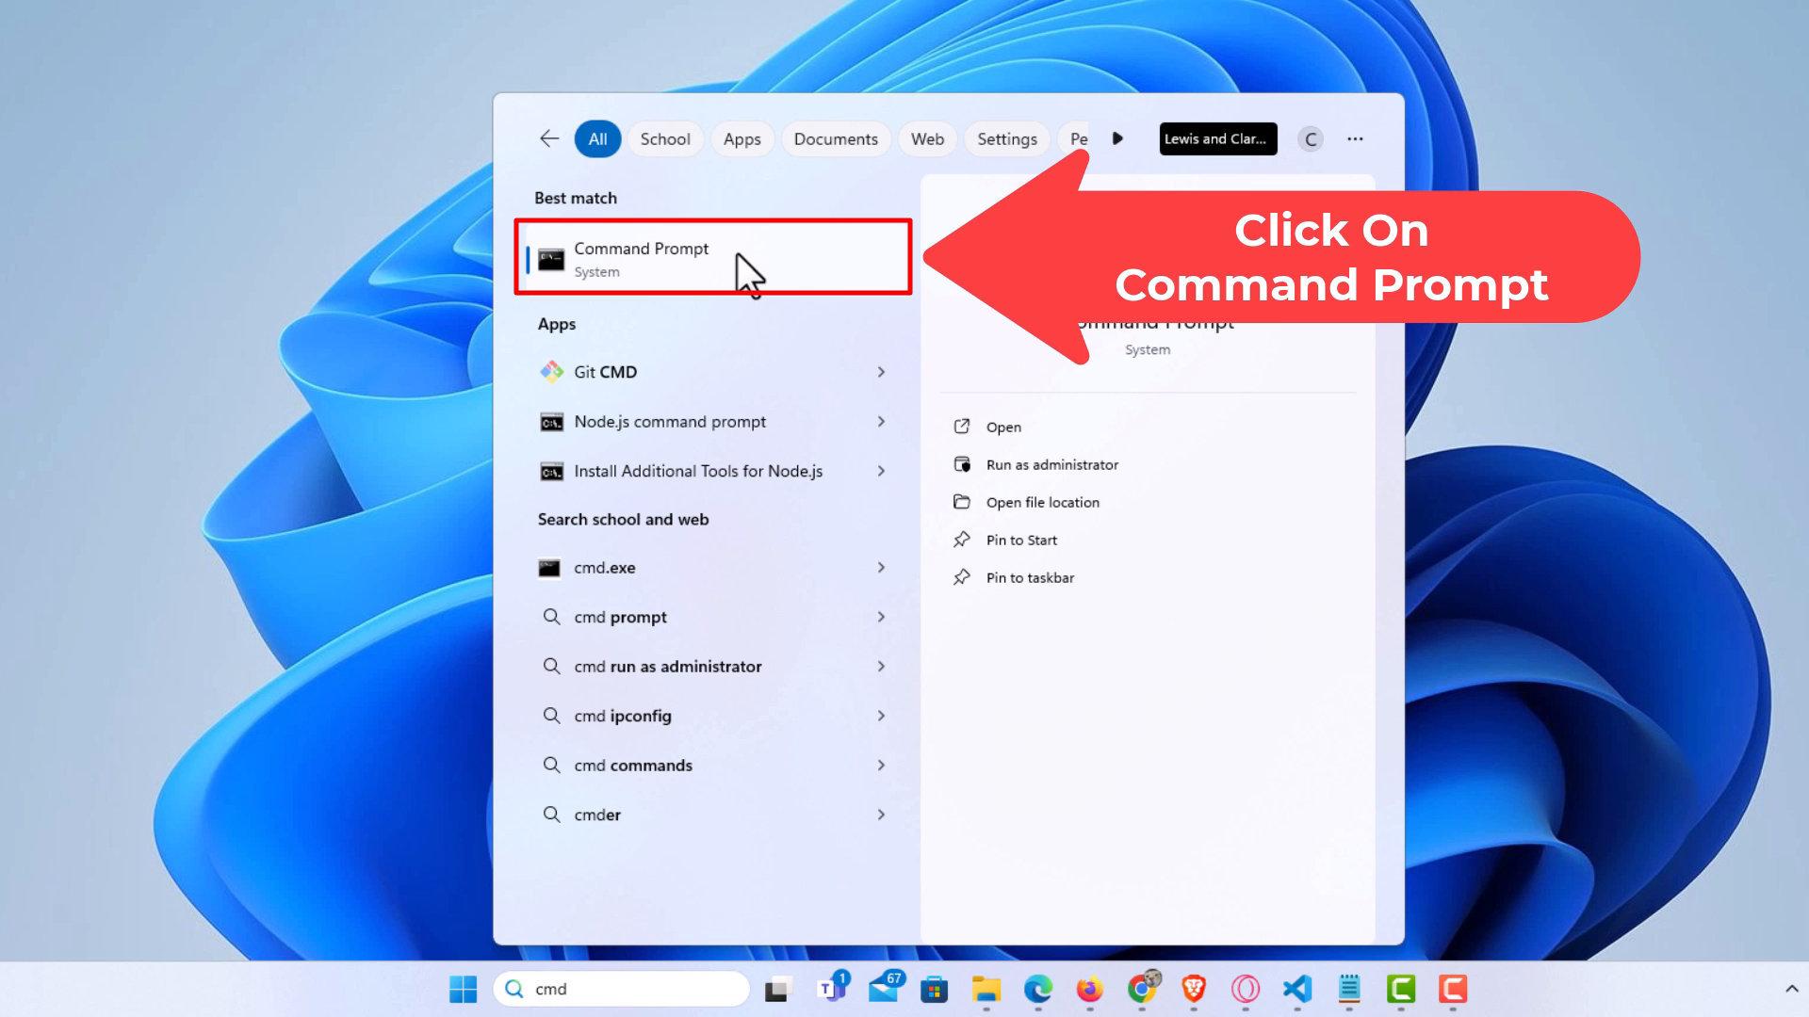
# Launch Command Prompt and run systeminfo to list the computer's OS, hardware and memory specs.
pyautogui.click(641, 258)
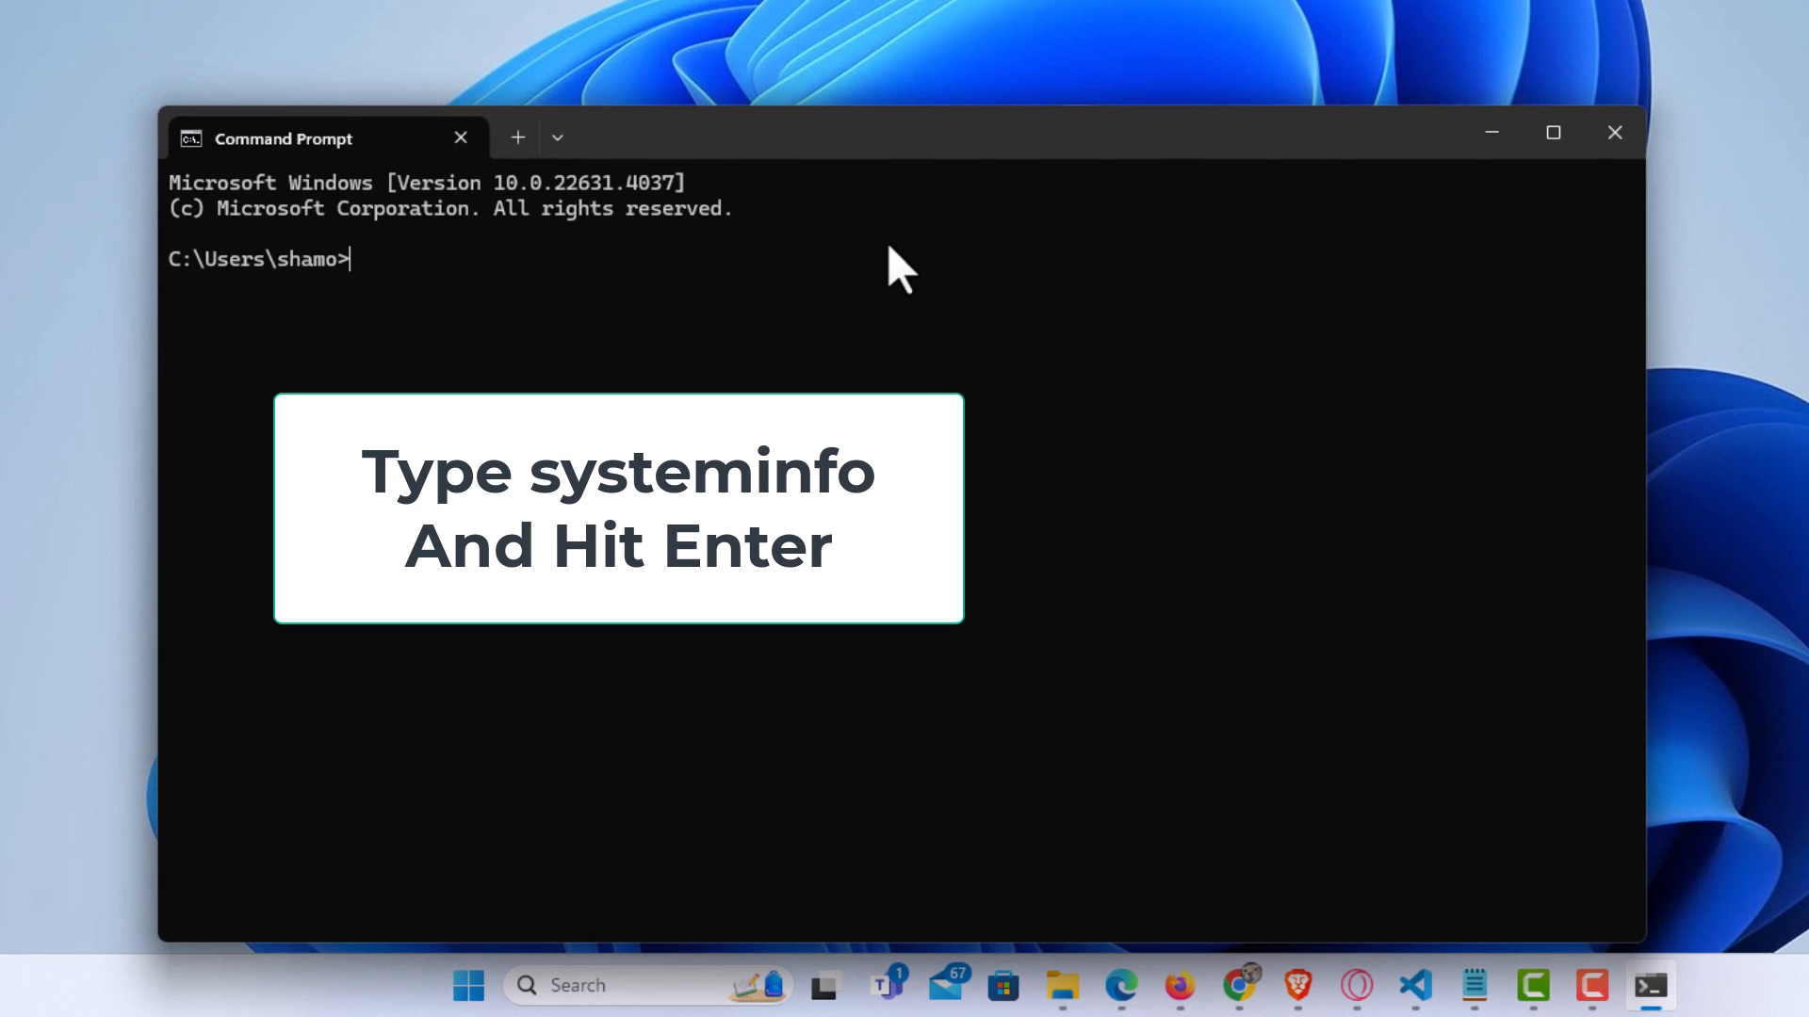
pyautogui.write('sys')
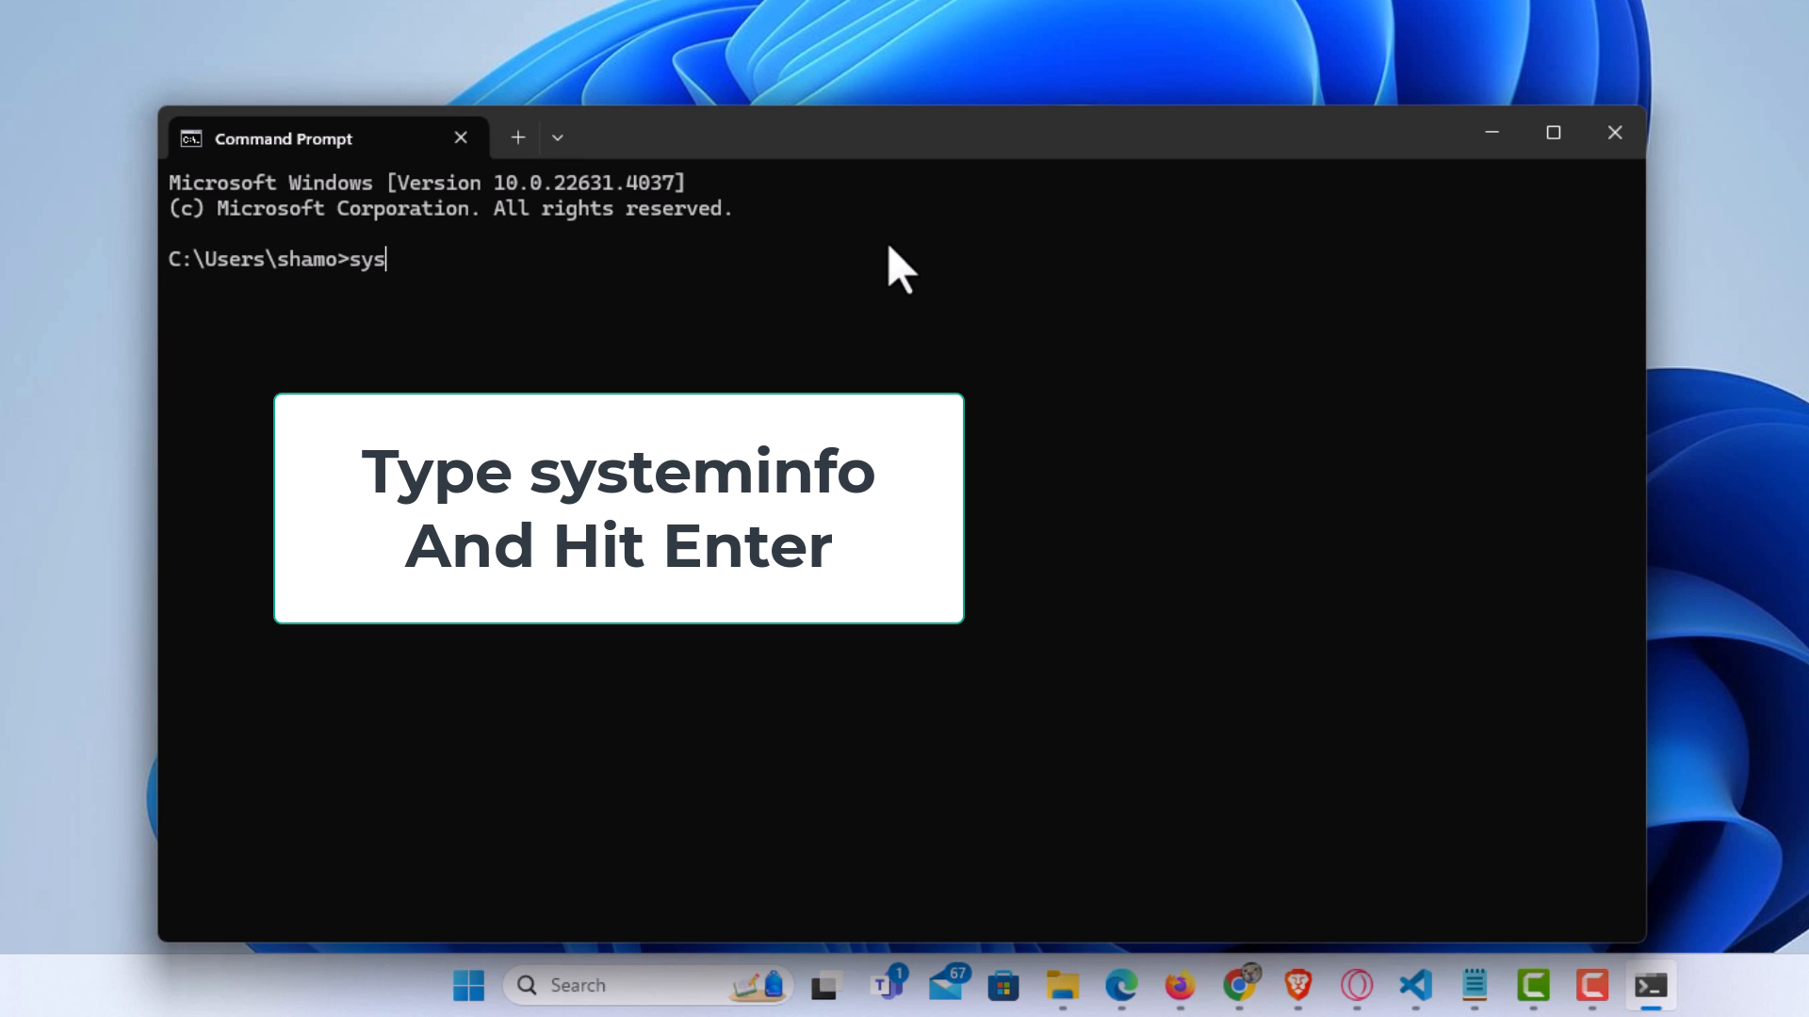
pyautogui.write('teminfo')
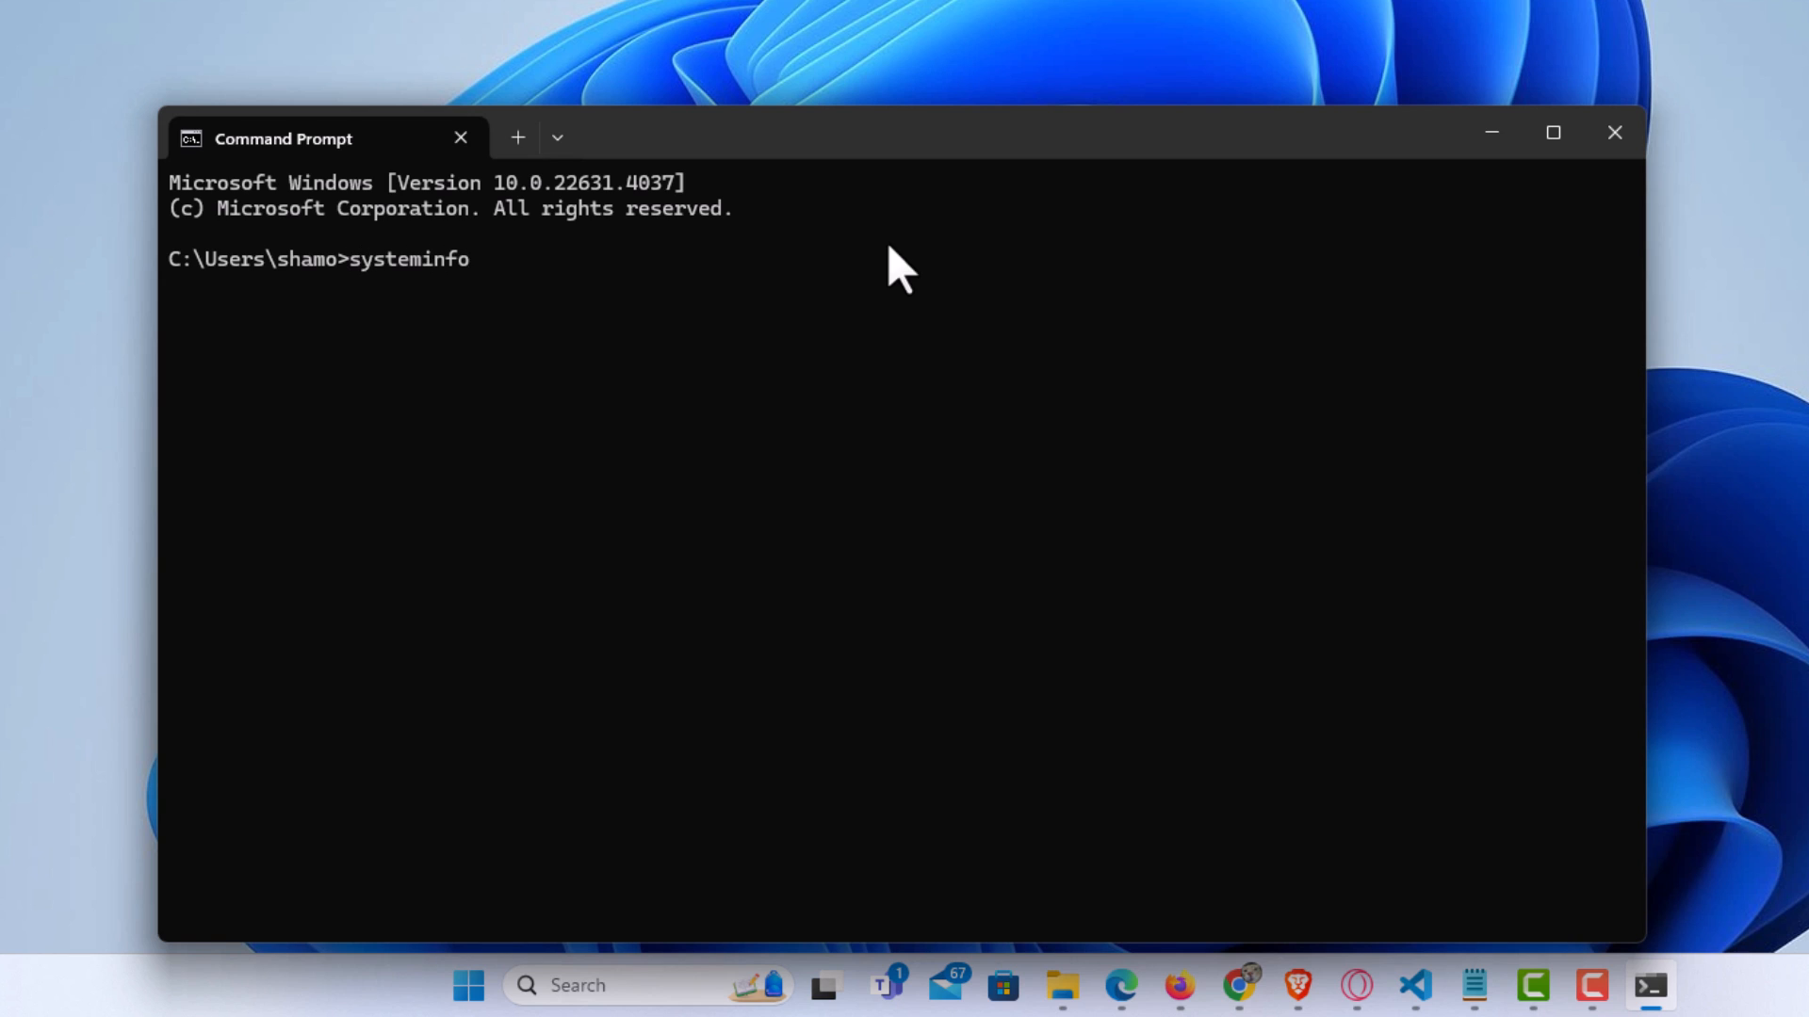
pyautogui.press('Return')
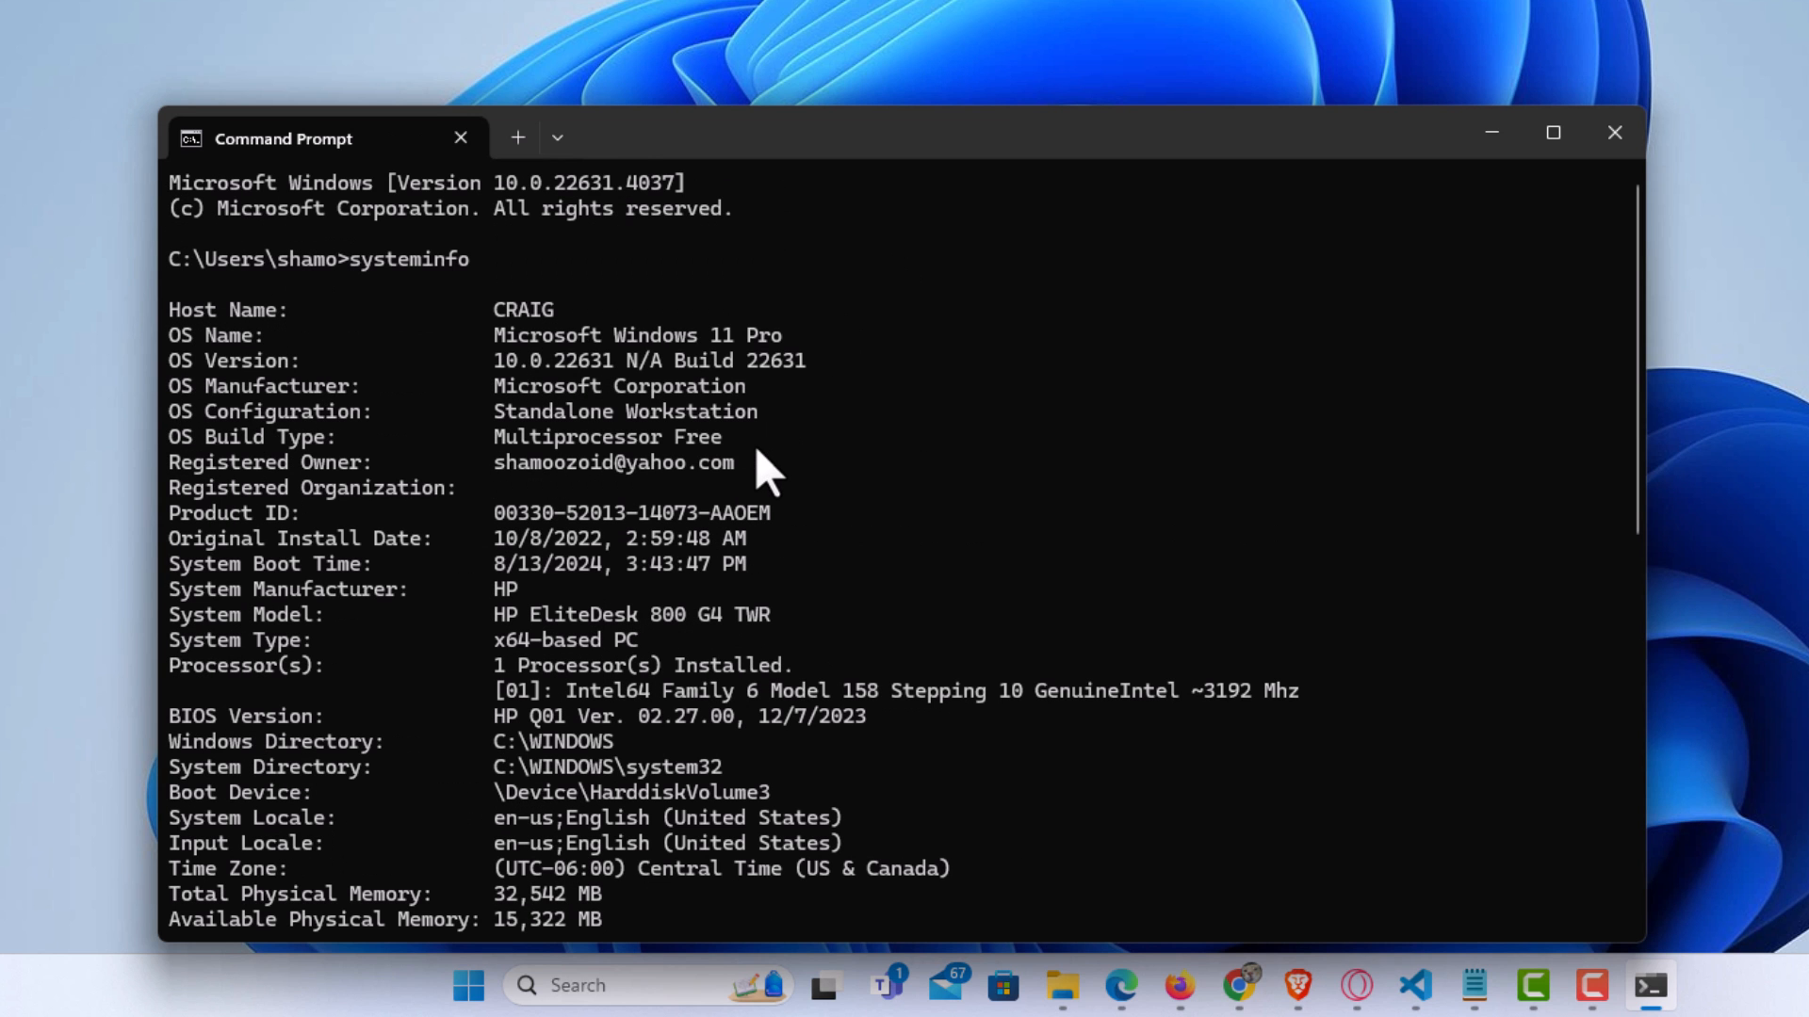
pyautogui.moveTo(371, 748)
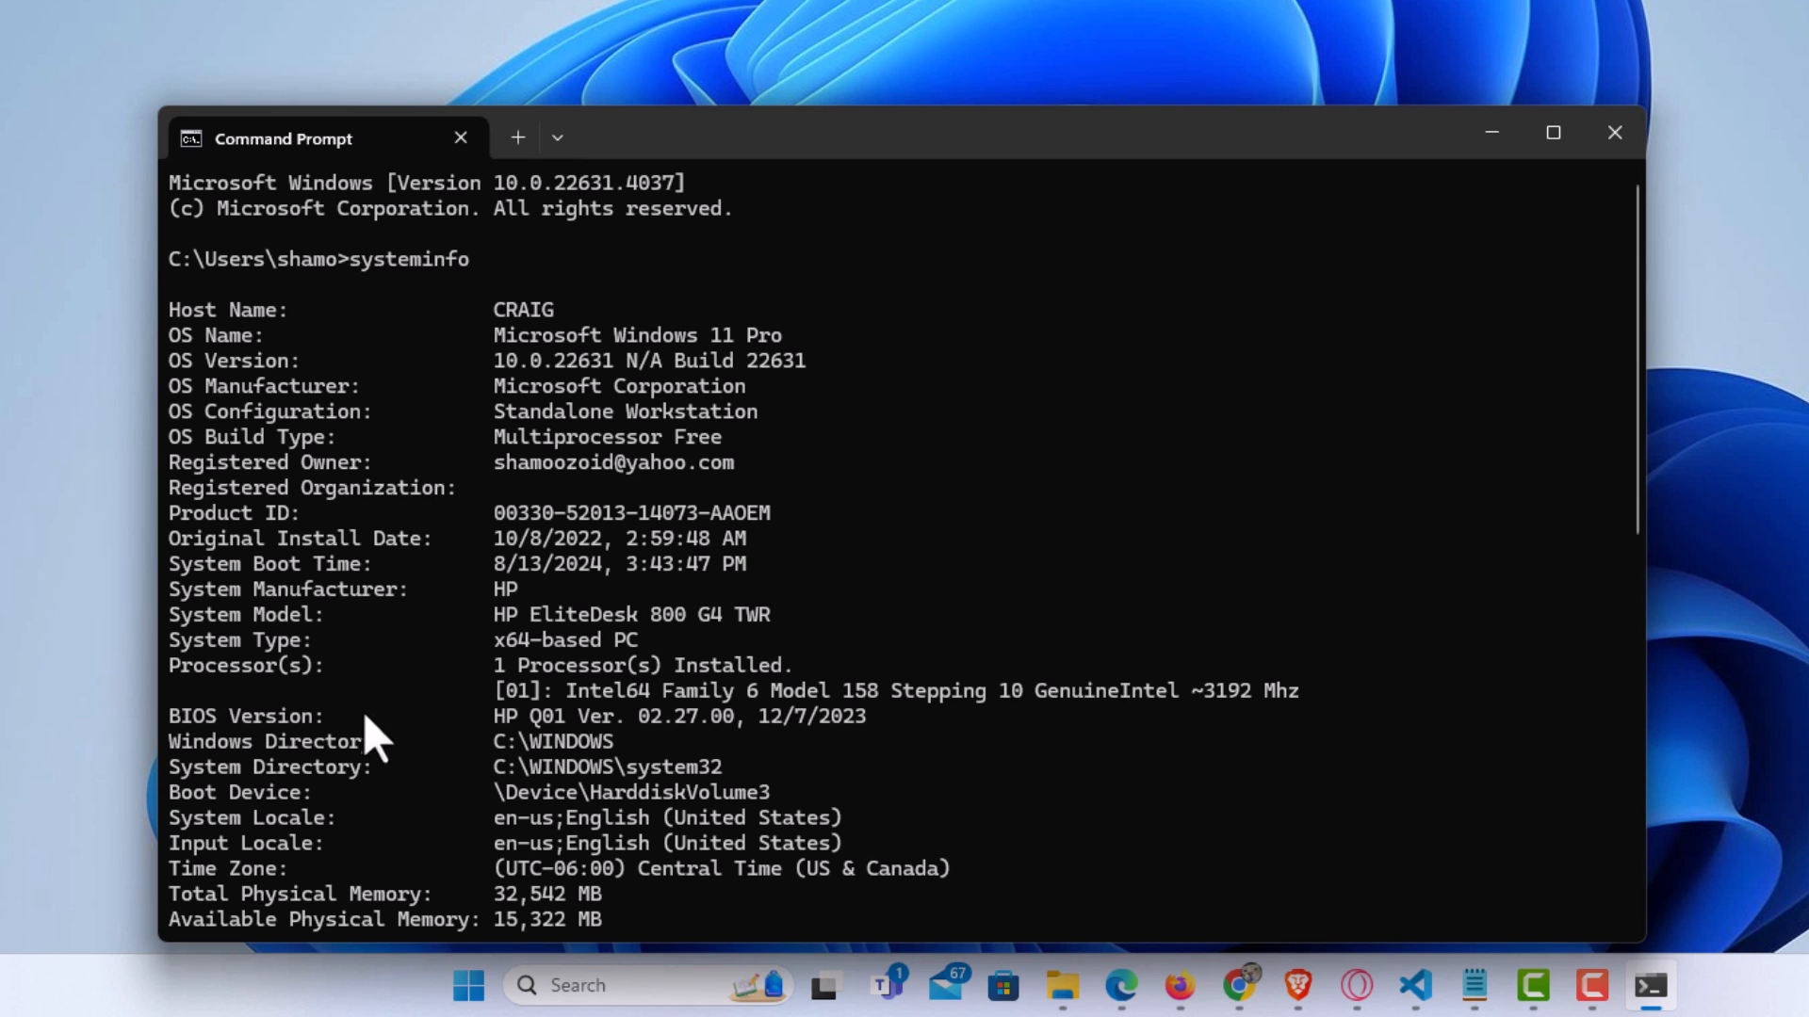
pyautogui.moveTo(674, 880)
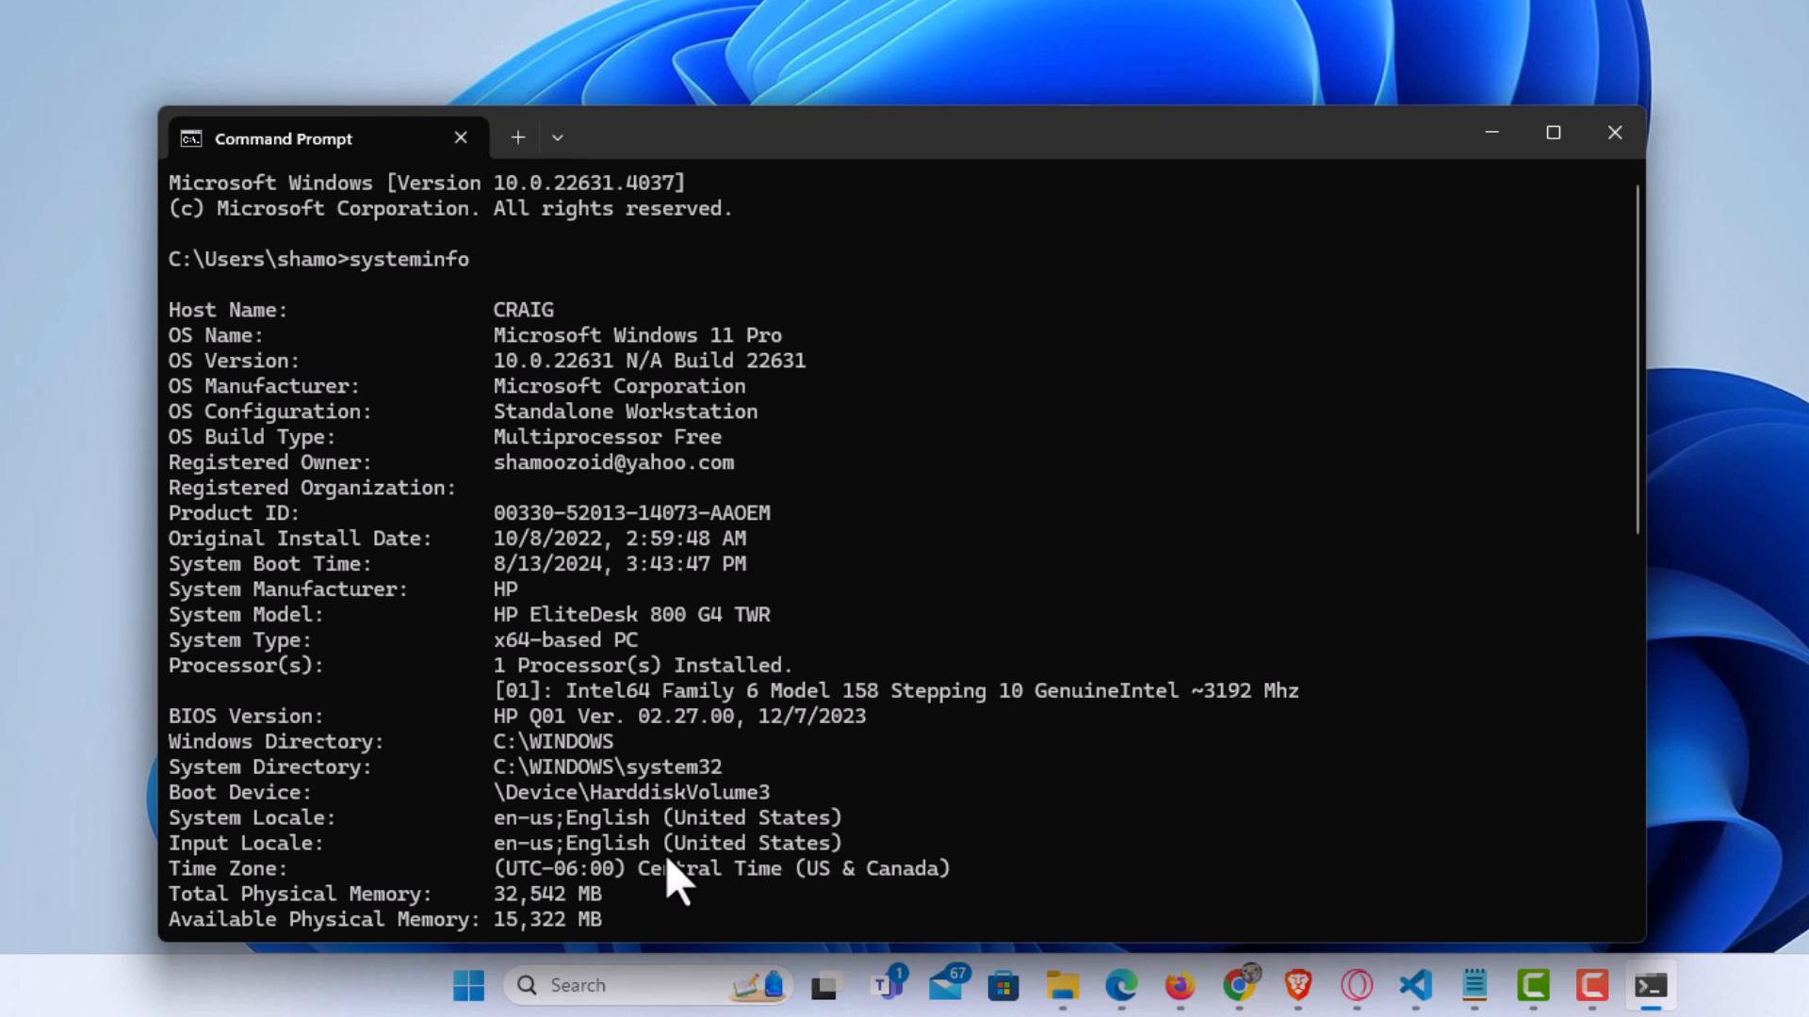
pyautogui.moveTo(679, 830)
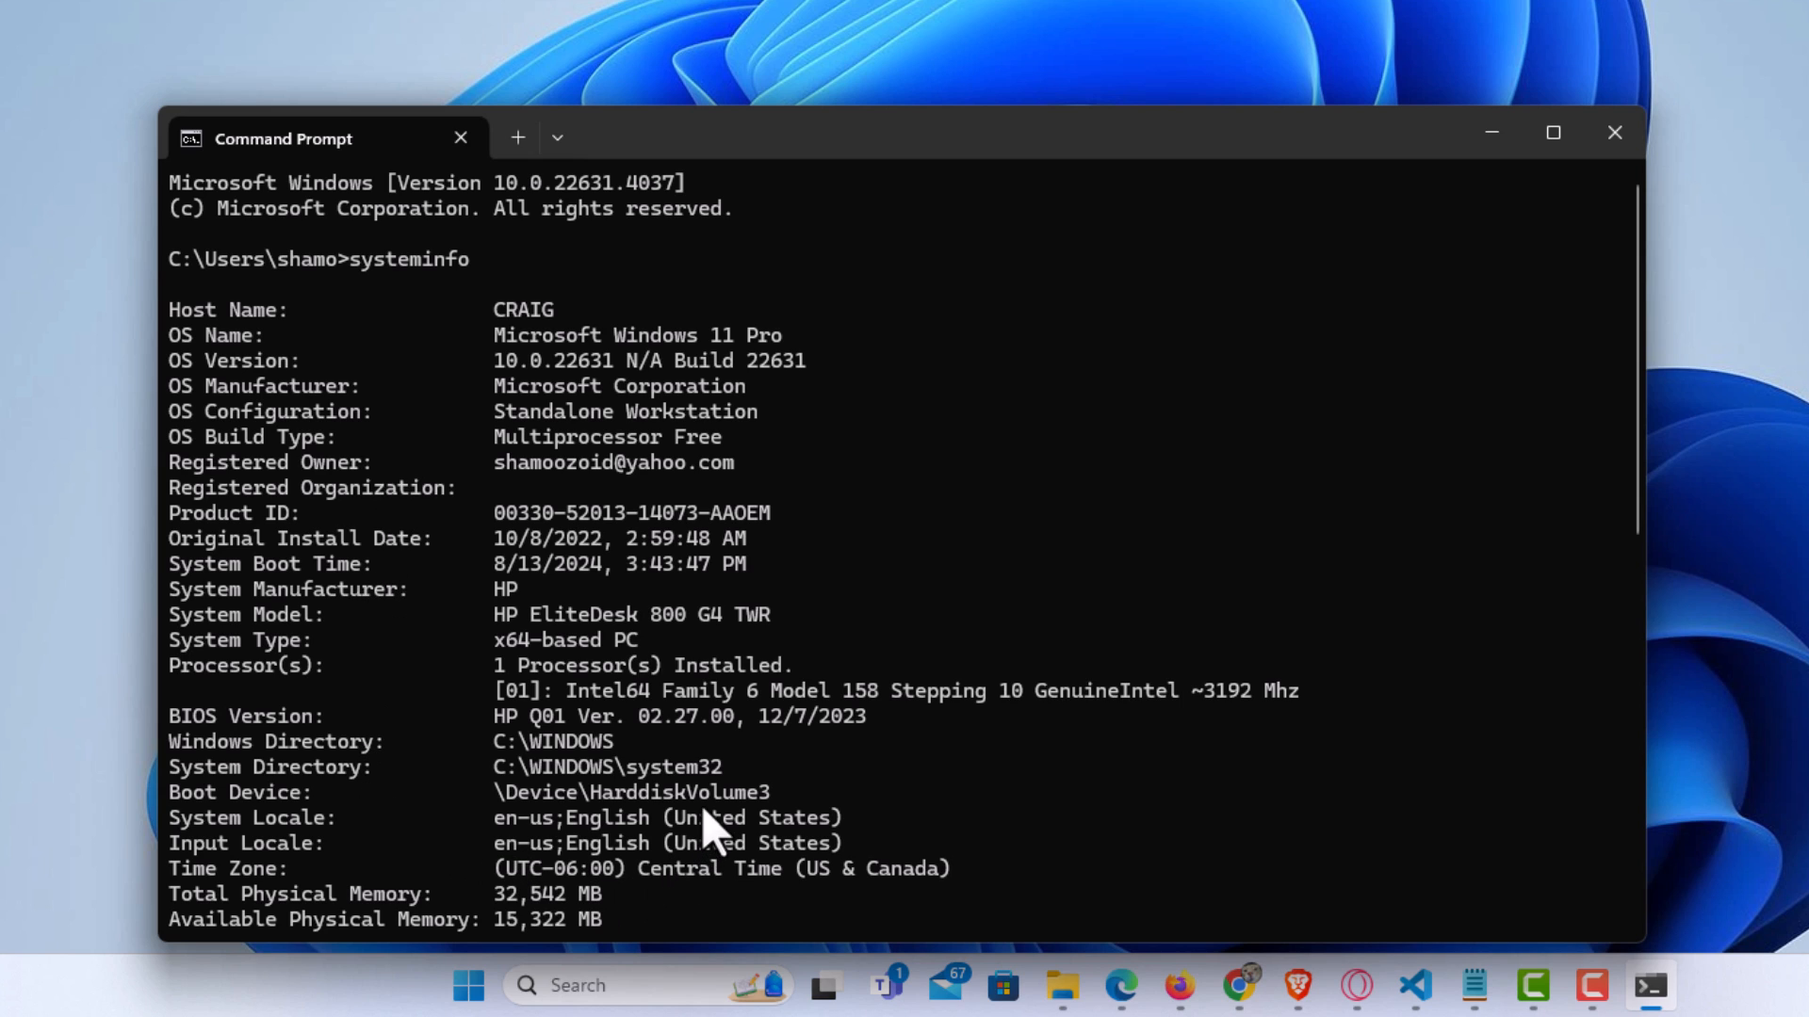
pyautogui.moveTo(730, 819)
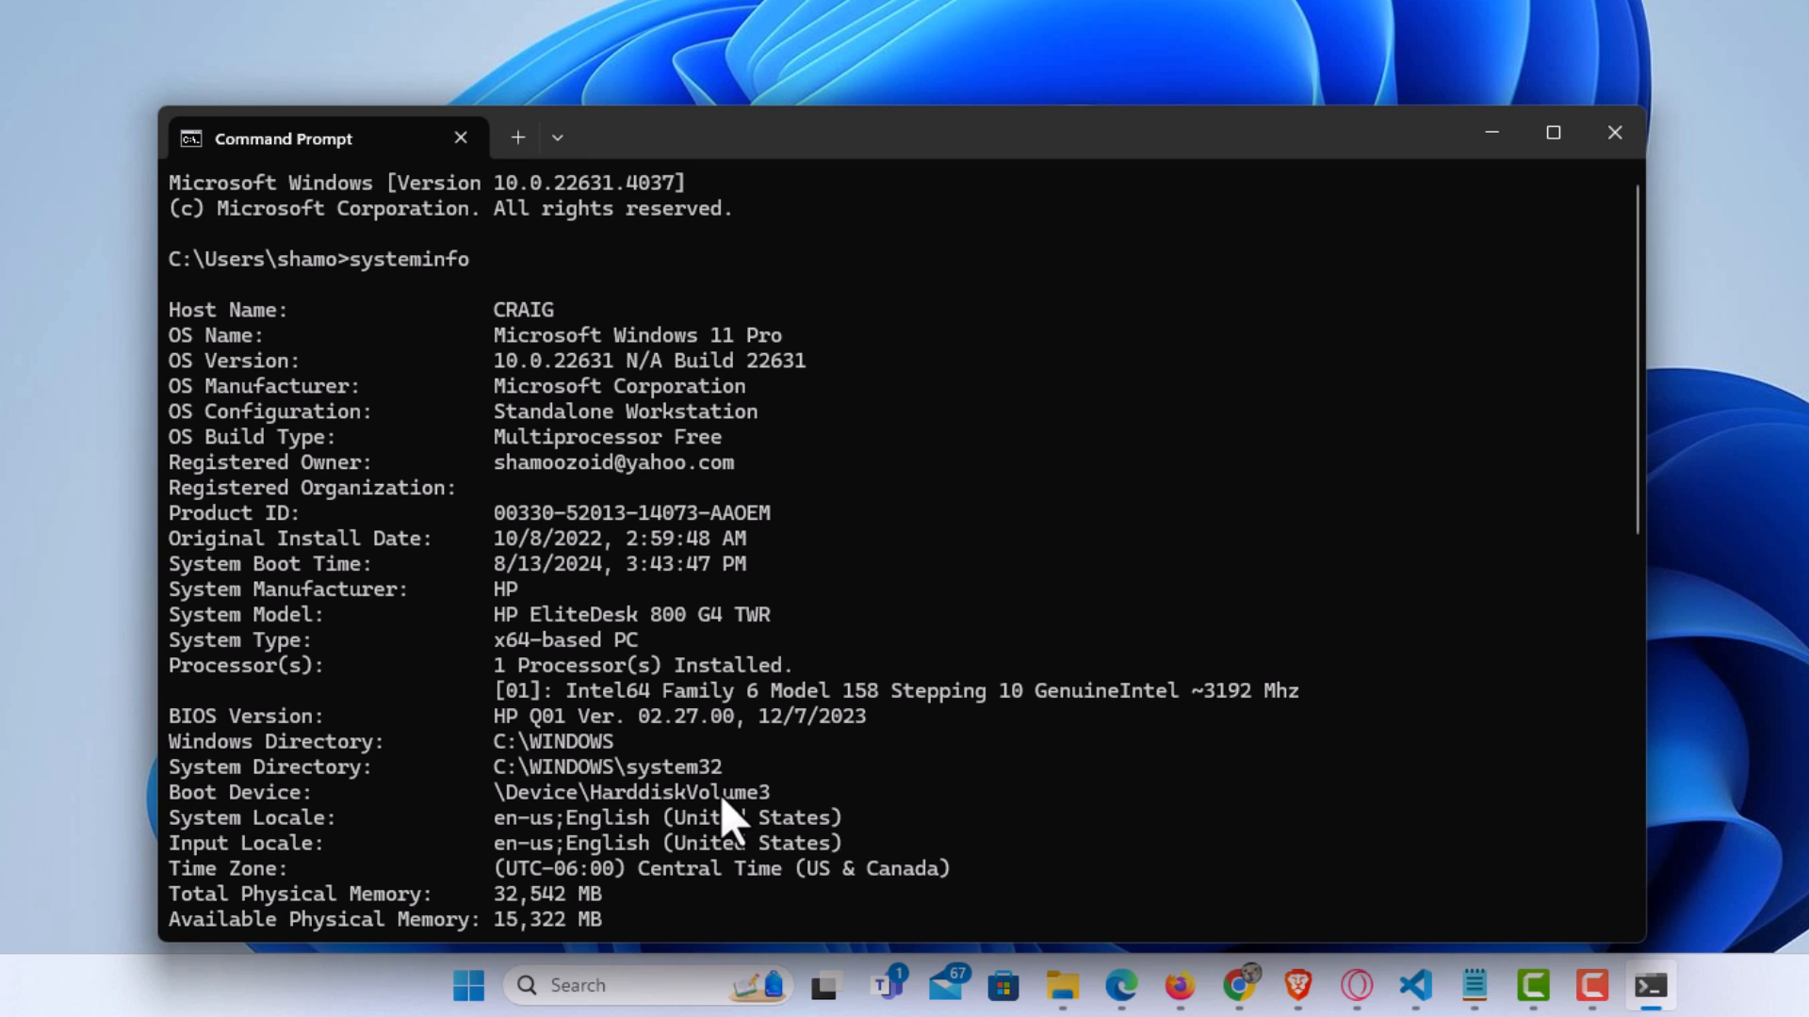